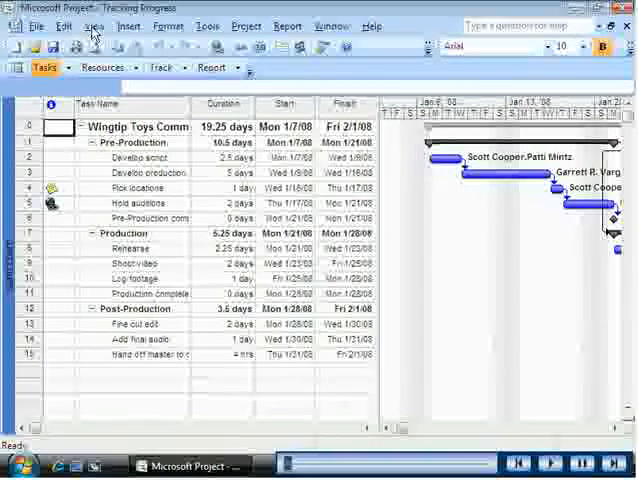
Show the Tracking toolbar through View > Toolbars > Tracking
click(93, 25)
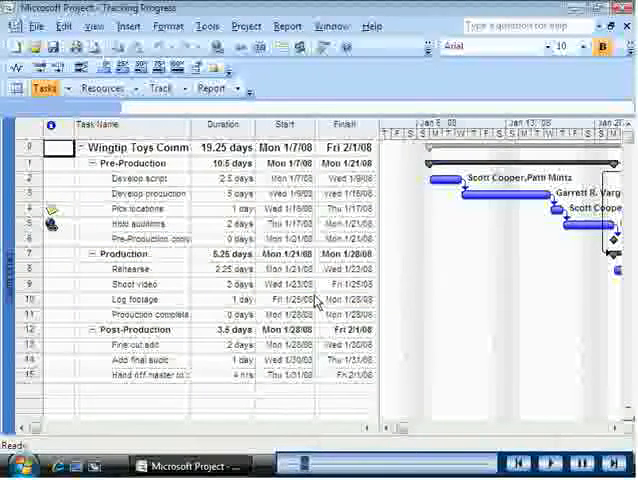
mouse_move(185, 222)
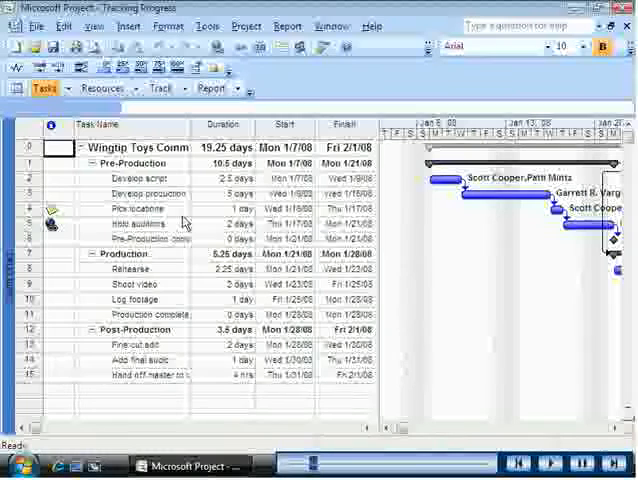
Select the Pick locations task to mark it 100% complete, then select Hold auditions
click(130, 208)
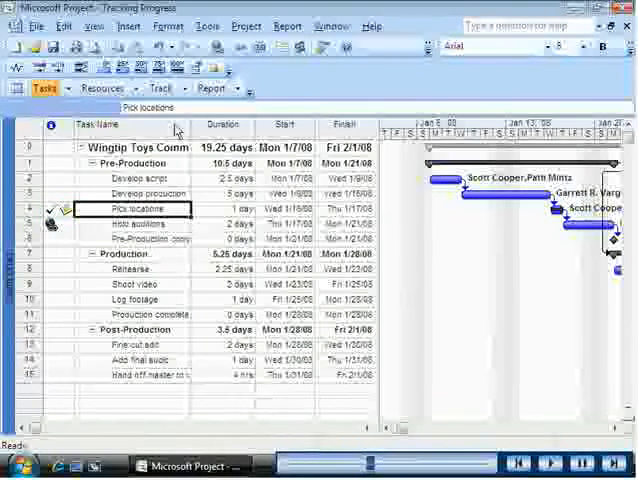
click(125, 224)
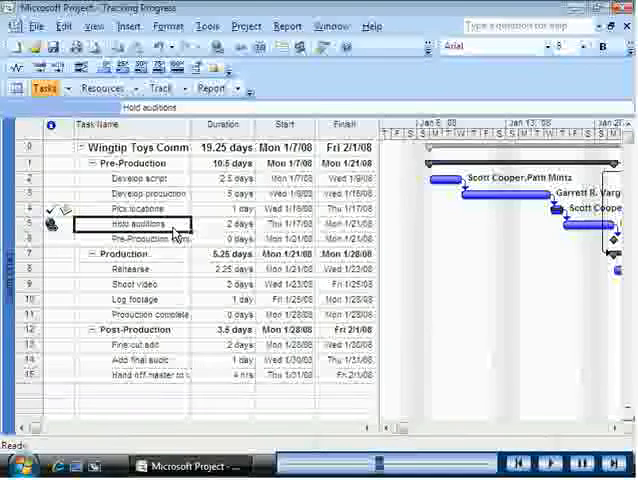